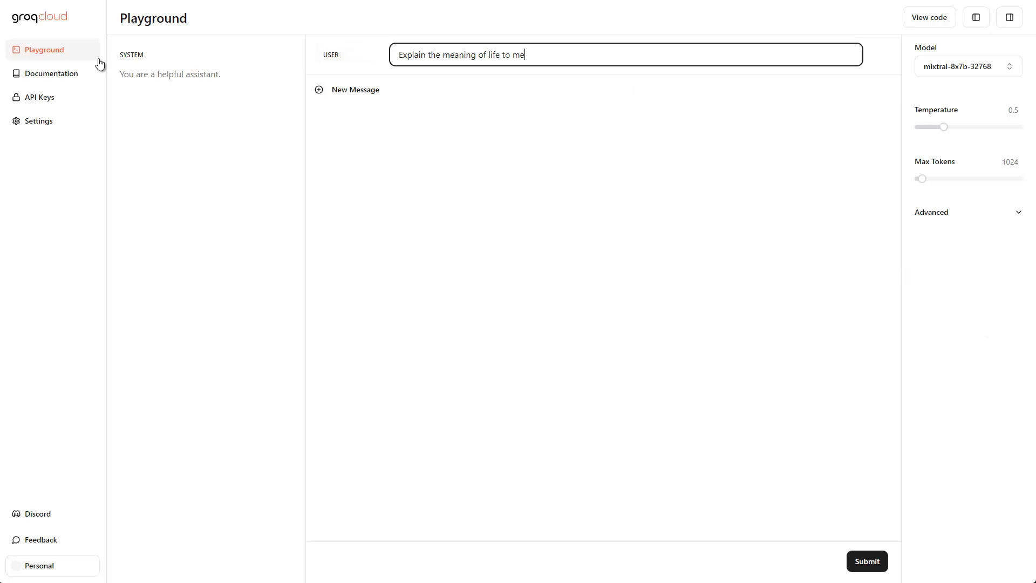
{"action": "mouse_move", "coordinate": [386, 209]}
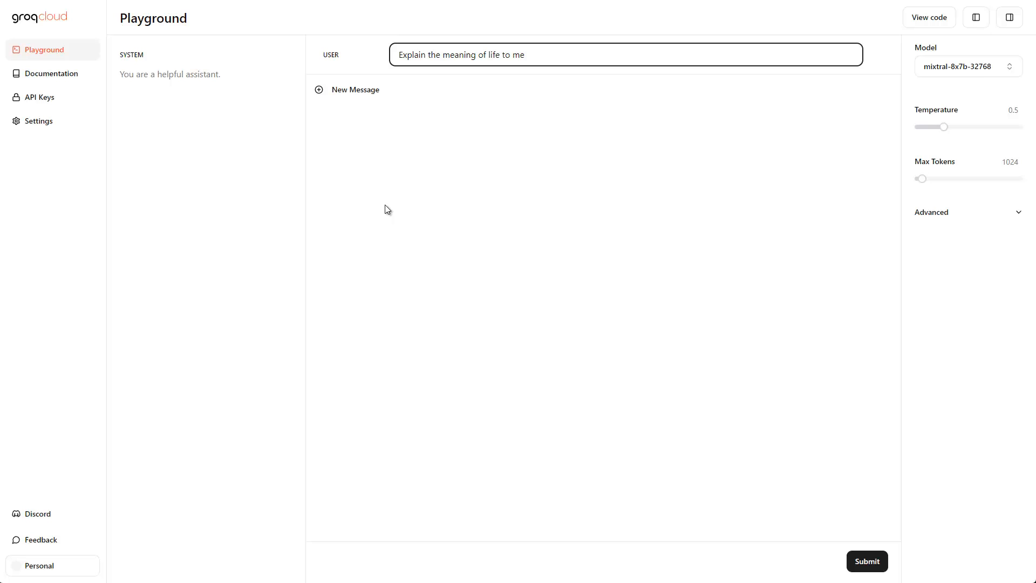
{"action": "mouse_move", "coordinate": [606, 229]}
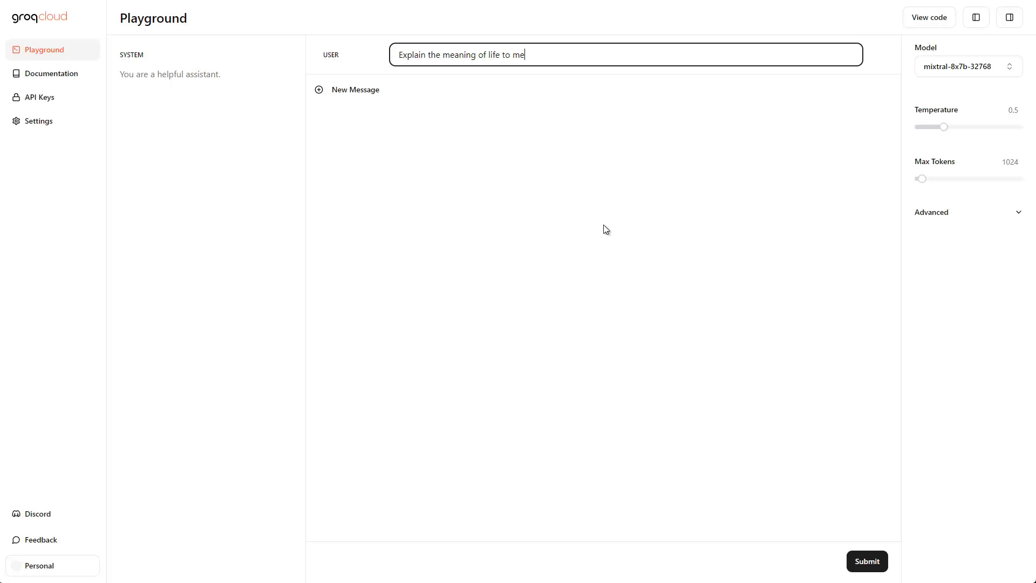
{"action": "mouse_move", "coordinate": [423, 119]}
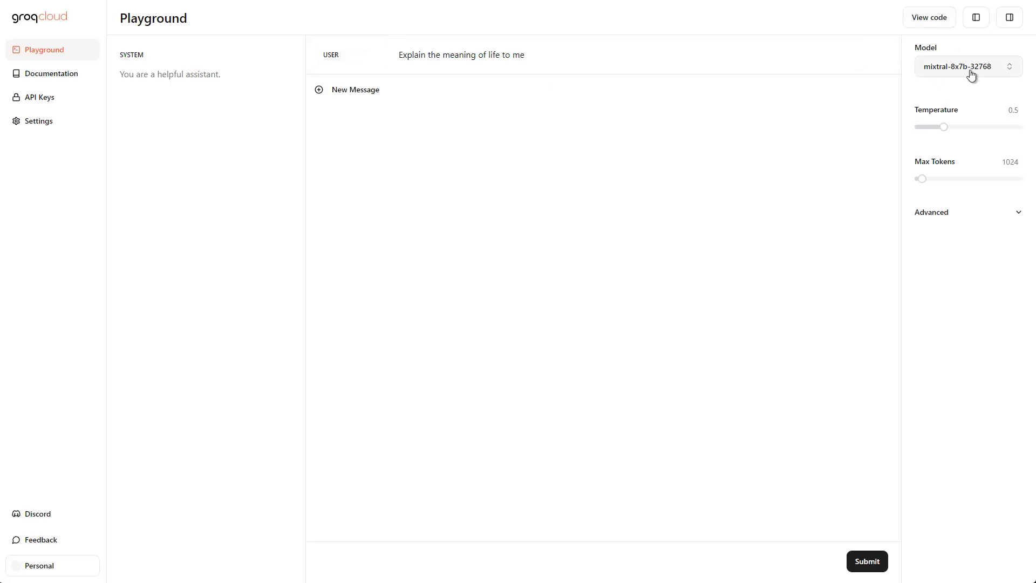
Step: Check the available models, edit the user message, and submit the meaning-of-life prompt to mixtral
{"action": "left_click", "coordinate": [968, 66]}
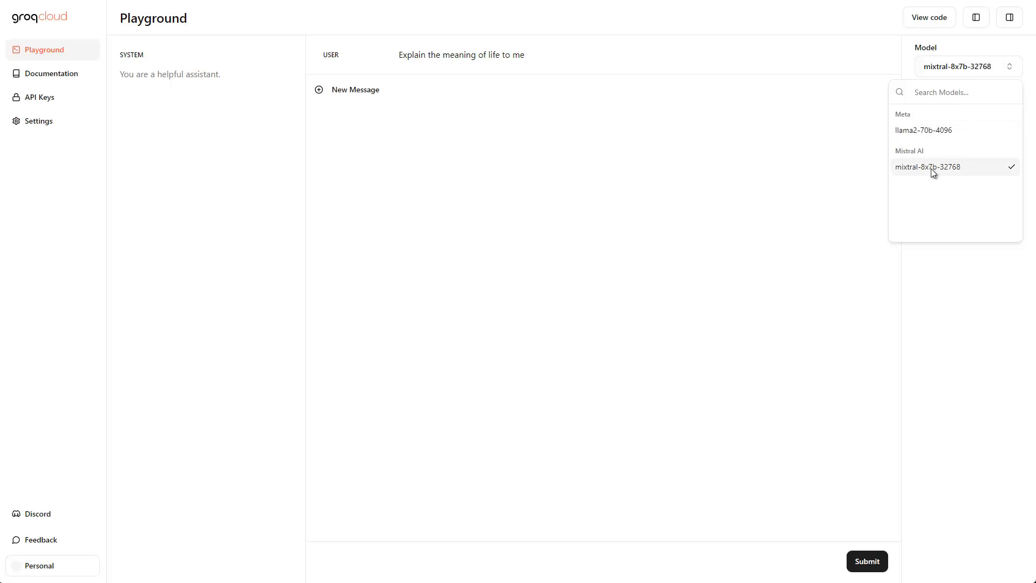
{"action": "mouse_move", "coordinate": [928, 132]}
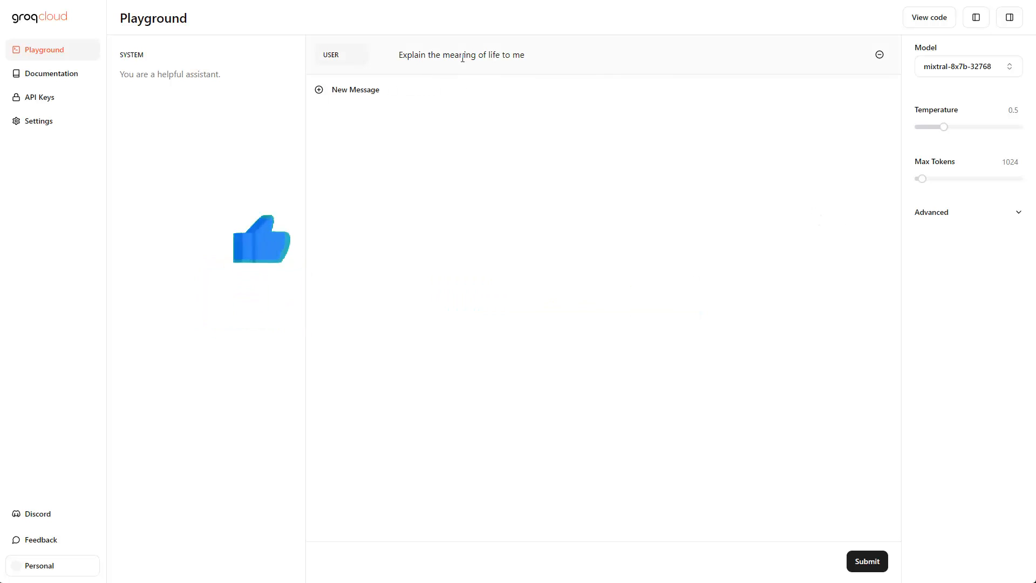
{"action": "left_click", "coordinate": [462, 55]}
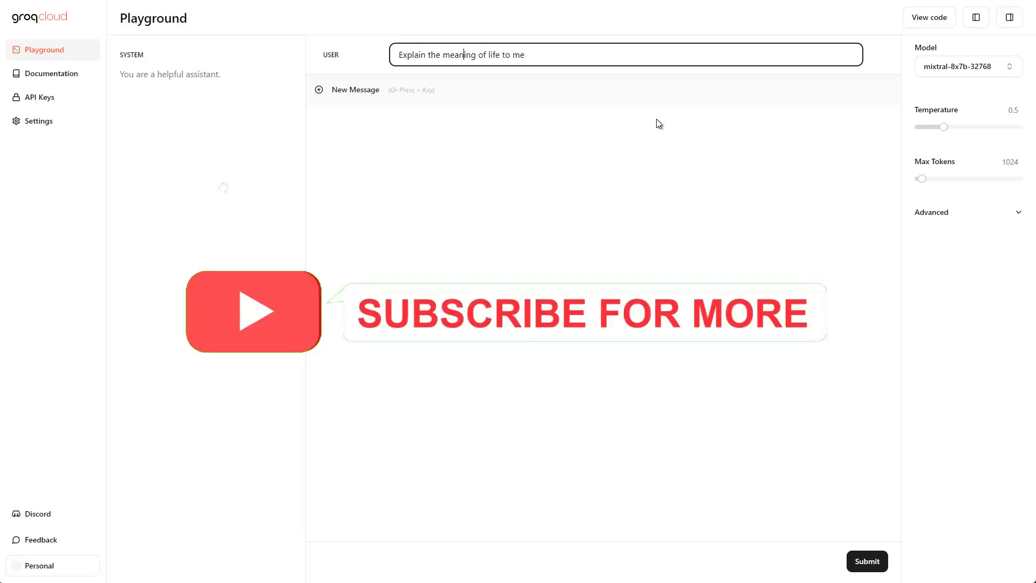
{"action": "left_click", "coordinate": [867, 561]}
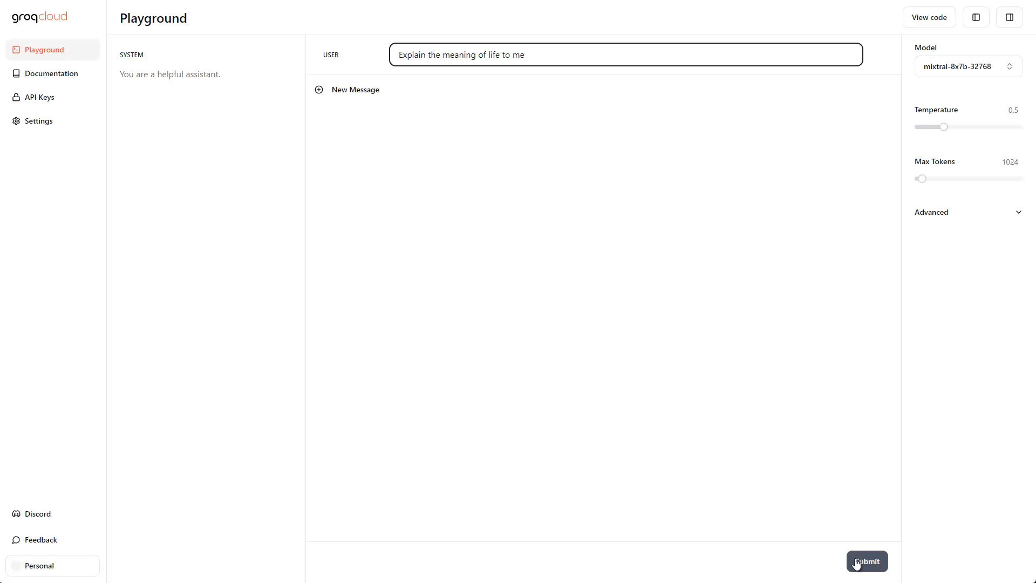
{"action": "left_click", "coordinate": [867, 561]}
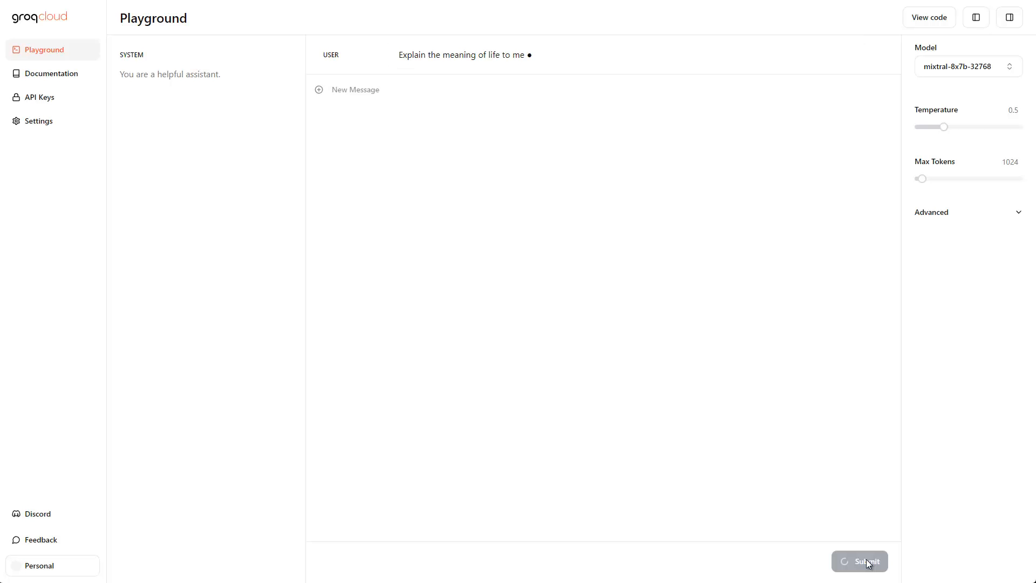
{"action": "left_click", "coordinate": [867, 561]}
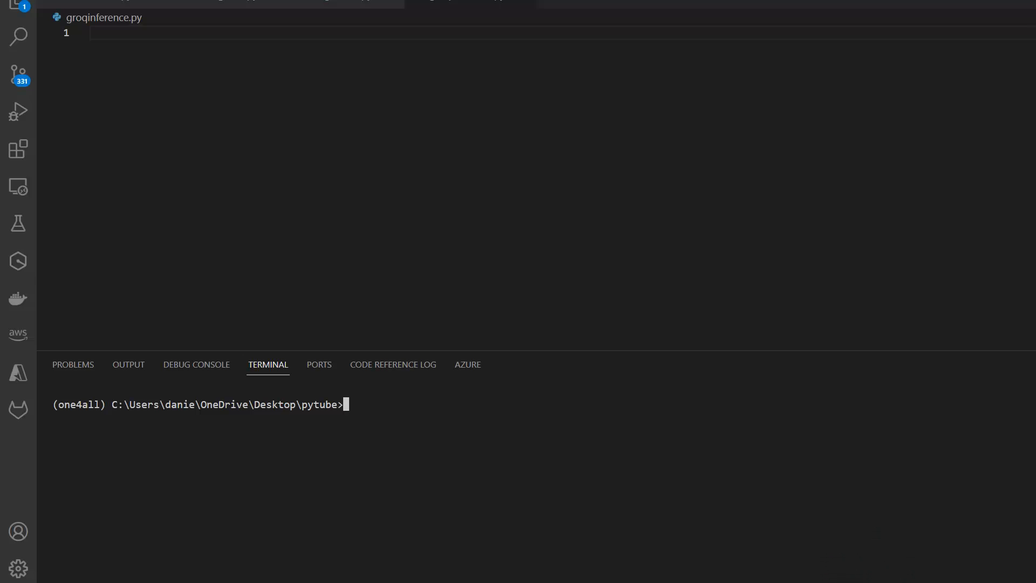
{"action": "mouse_move", "coordinate": [593, 107]}
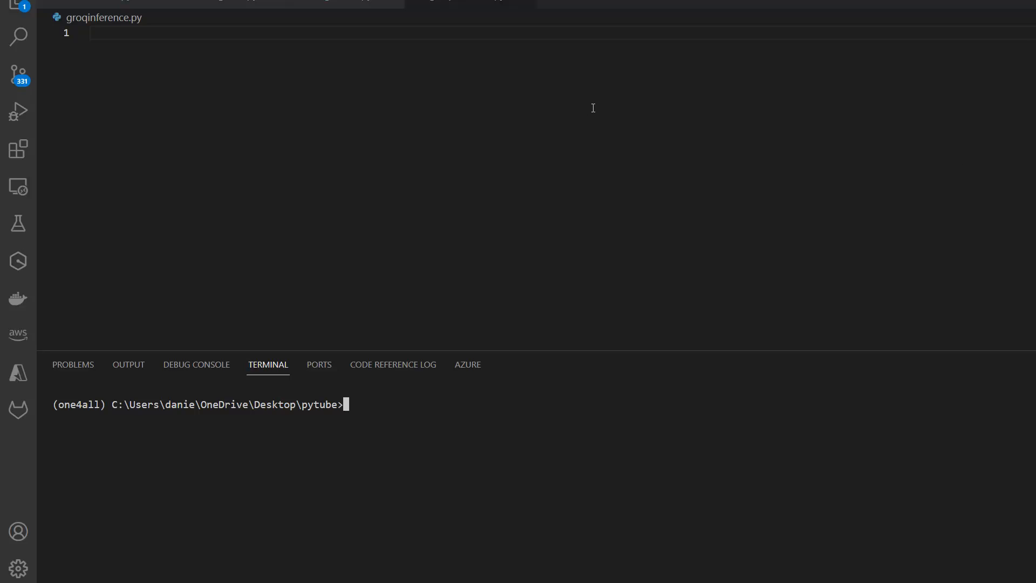
{"action": "mouse_move", "coordinate": [139, 38]}
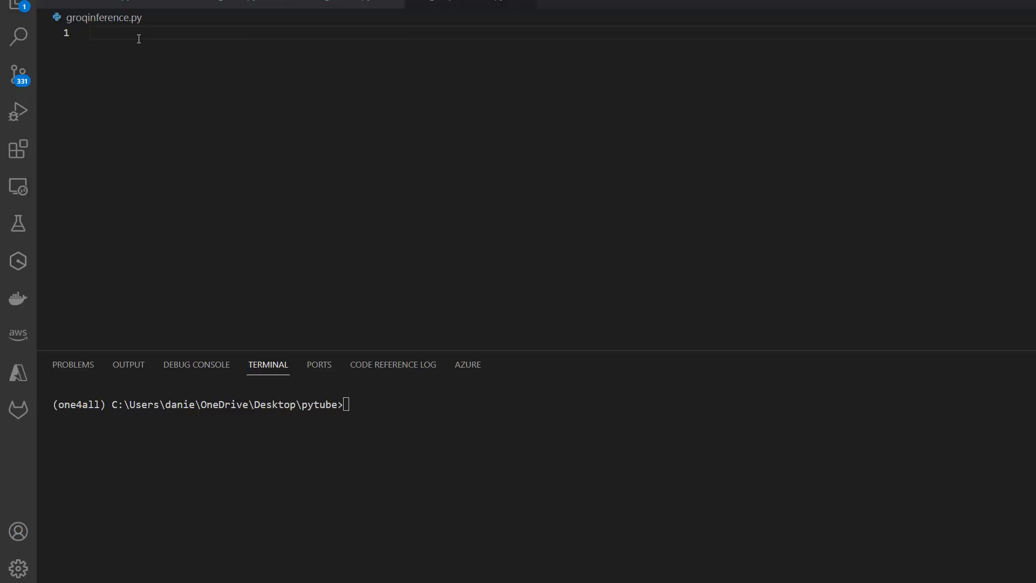
Step: Add imports for os, load_dotenv from dotenv and Groq from groq, then call load_dotenv()
{"action": "type", "text": "import os"}
{"action": "type", "text": "f"}
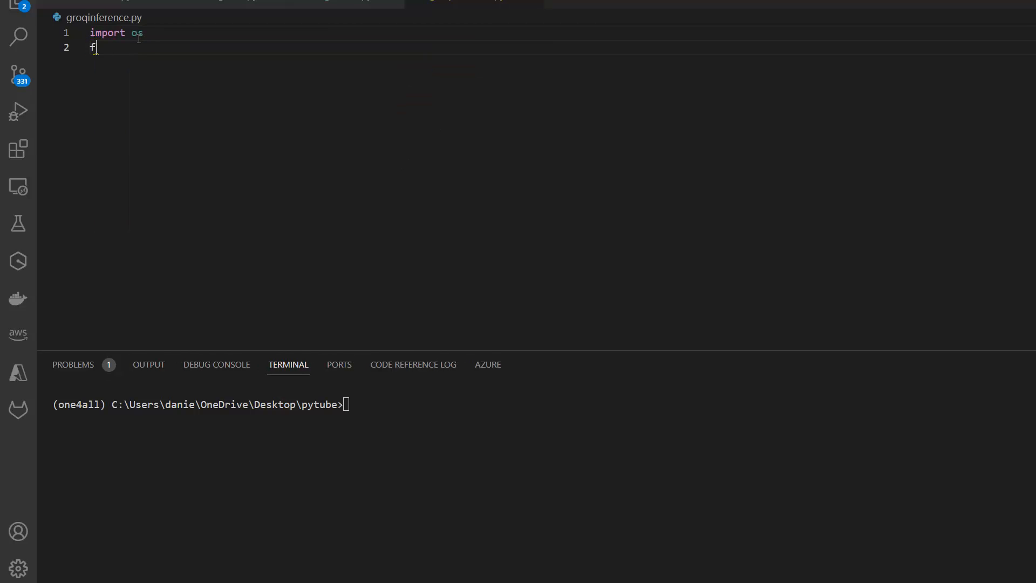
{"action": "type", "text": "r"}
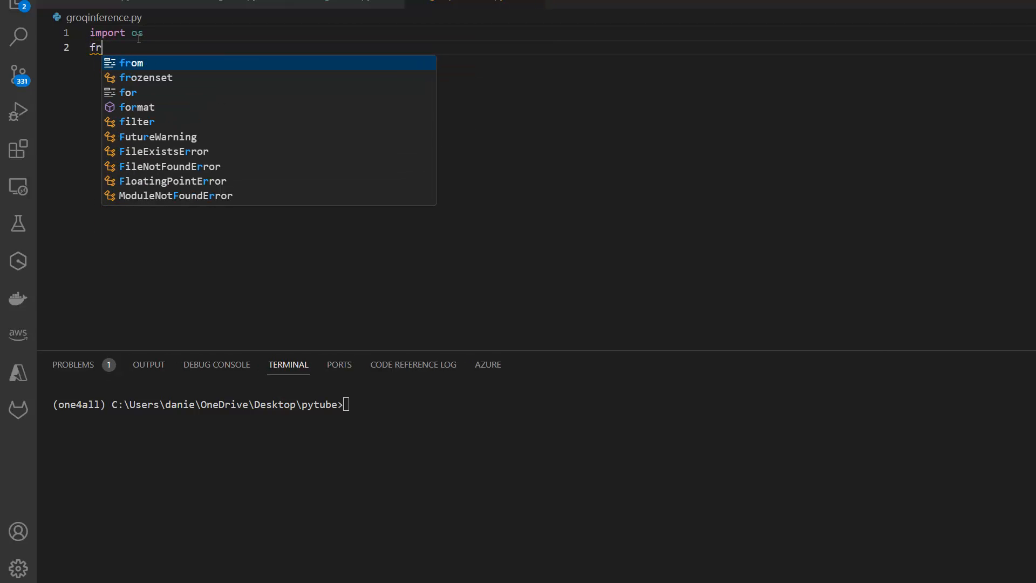
{"action": "type", "text": "om"}
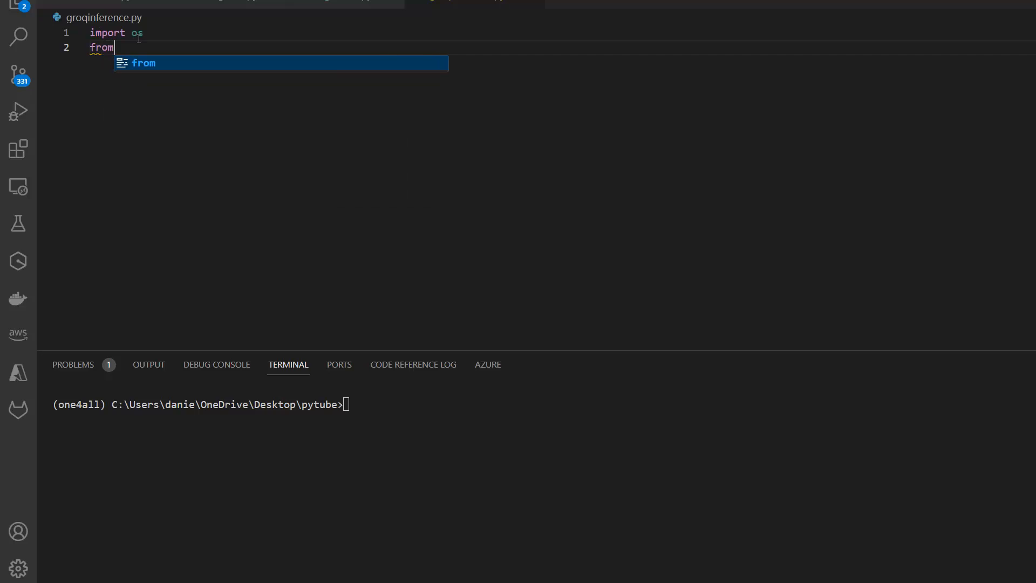
{"action": "type", "text": "dotenv import"}
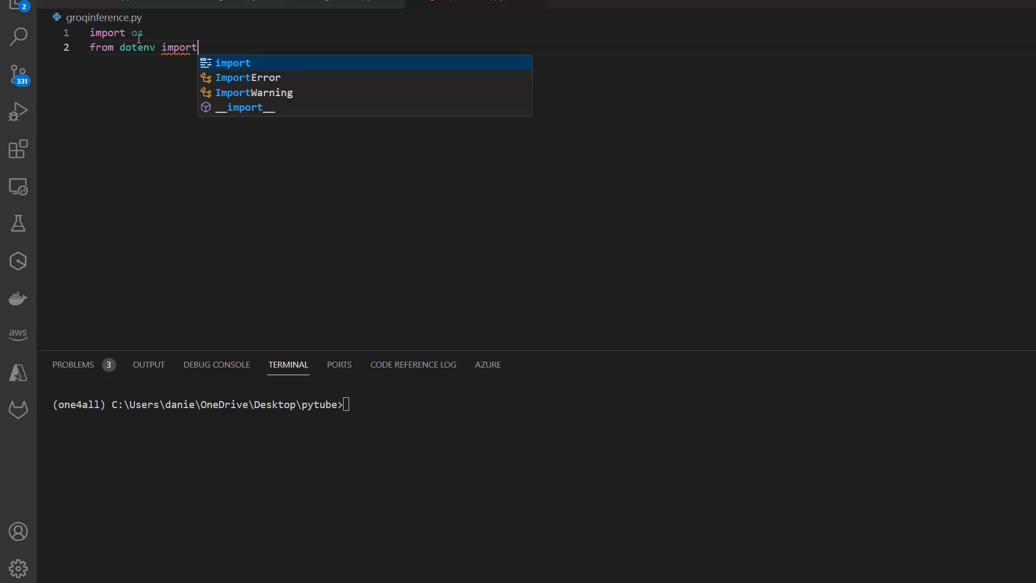
{"action": "type", "text": "load_dotenv"}
{"action": "type", "text": "from"}
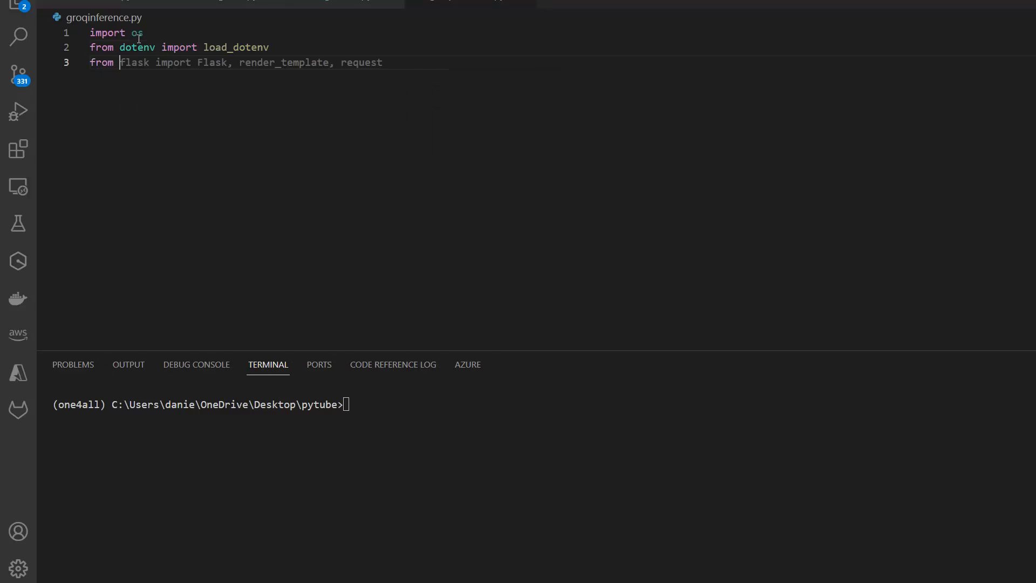
{"action": "type", "text": "groq import Gro"}
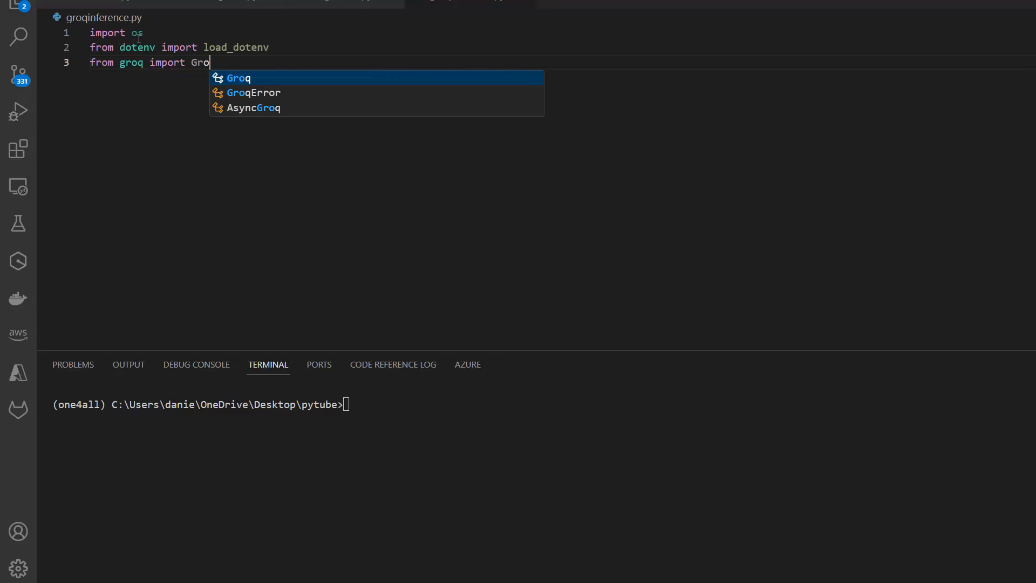
{"action": "type", "text": "q"}
{"action": "type", "text": "load_dotenv("}
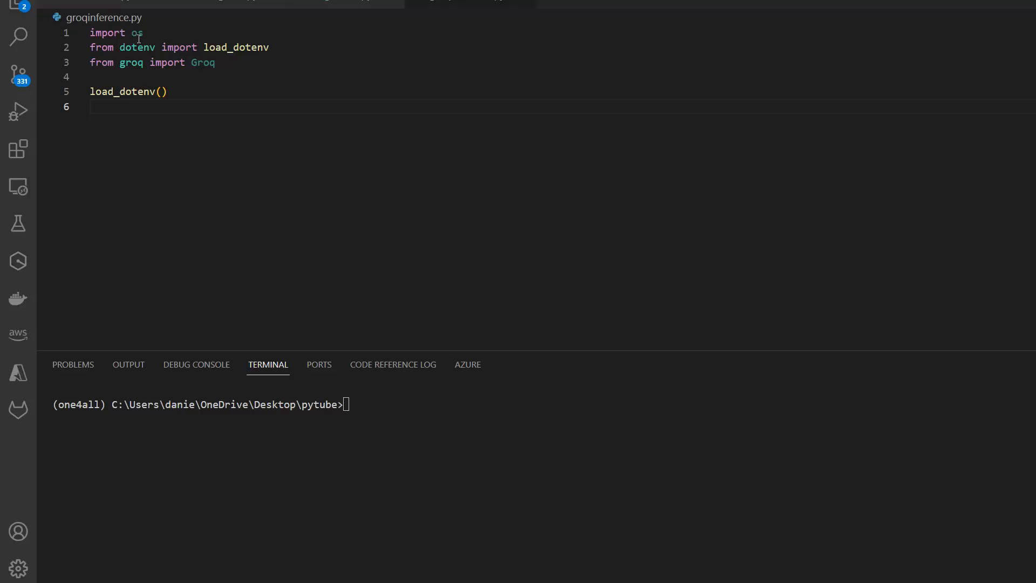
Step: Add client = Groq(api_key=os.getenv('GROQ_API_KEY')) to groqinference.py
{"action": "type", "text": "clie"}
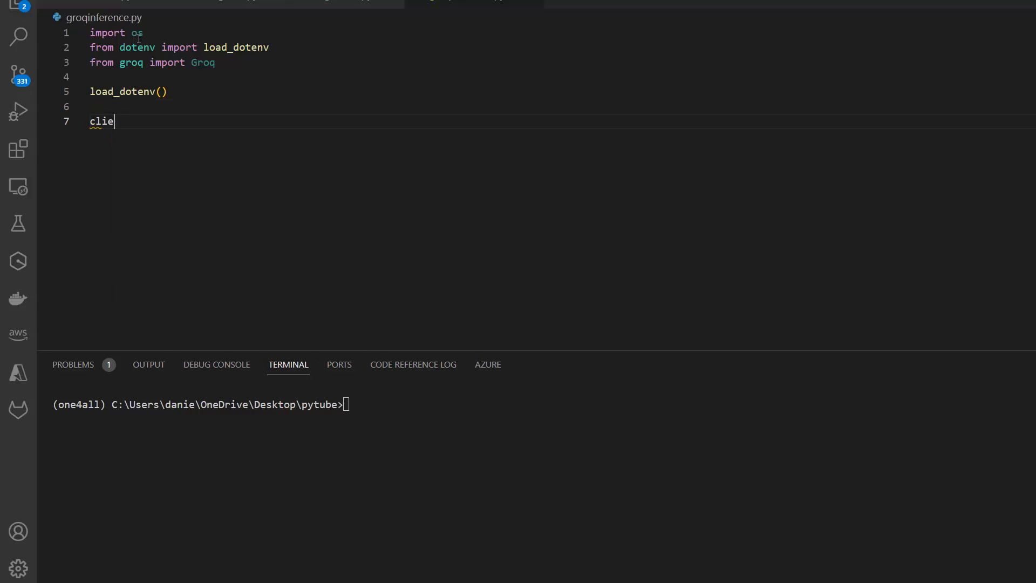
{"action": "type", "text": "nt = Groq(os.getenv('GROQ_API_KEY'))"}
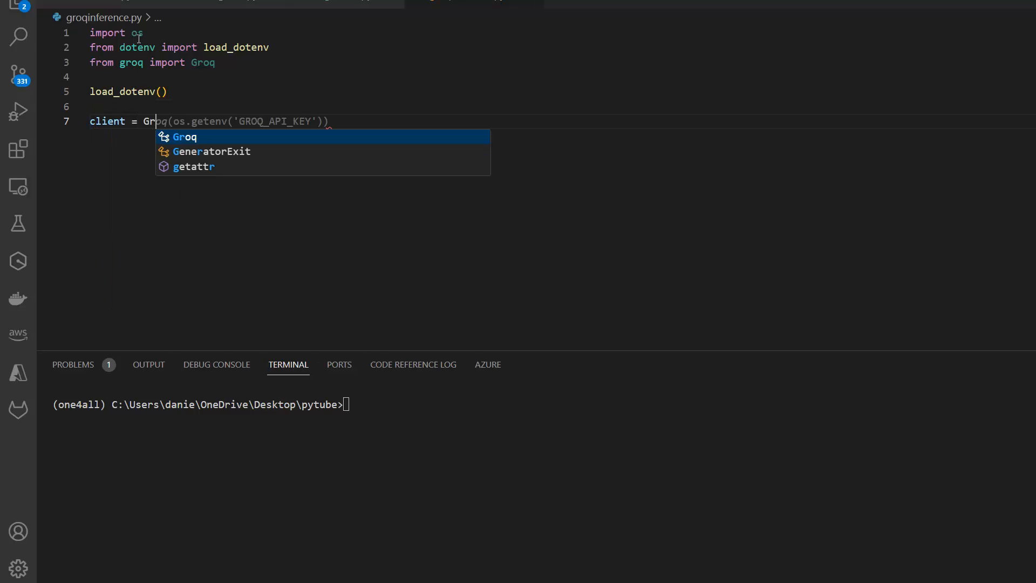
{"action": "key", "text": "Tab"}
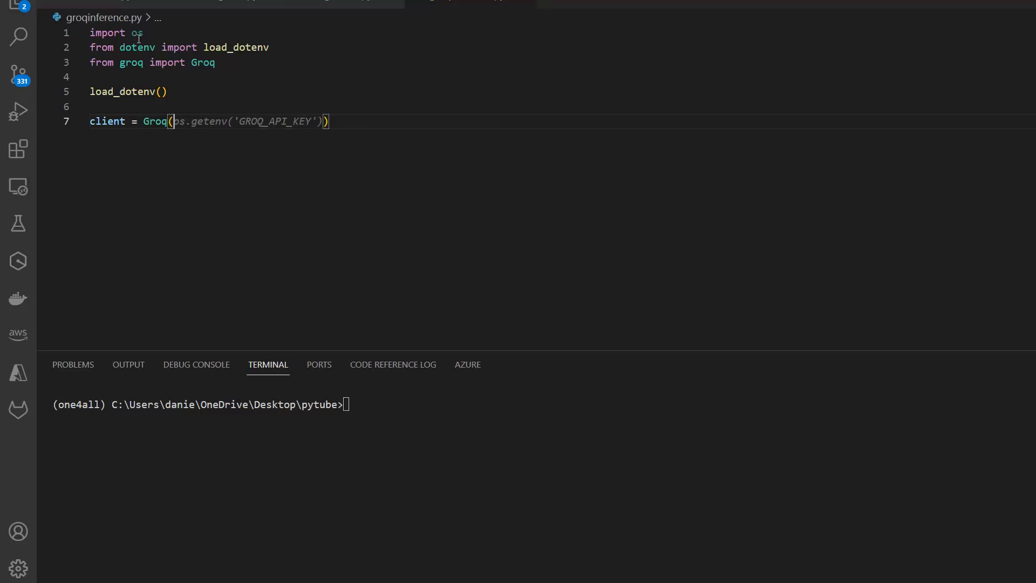
{"action": "type", "text": "api_key=os.getenv(\"GROQ_API_KEY"}
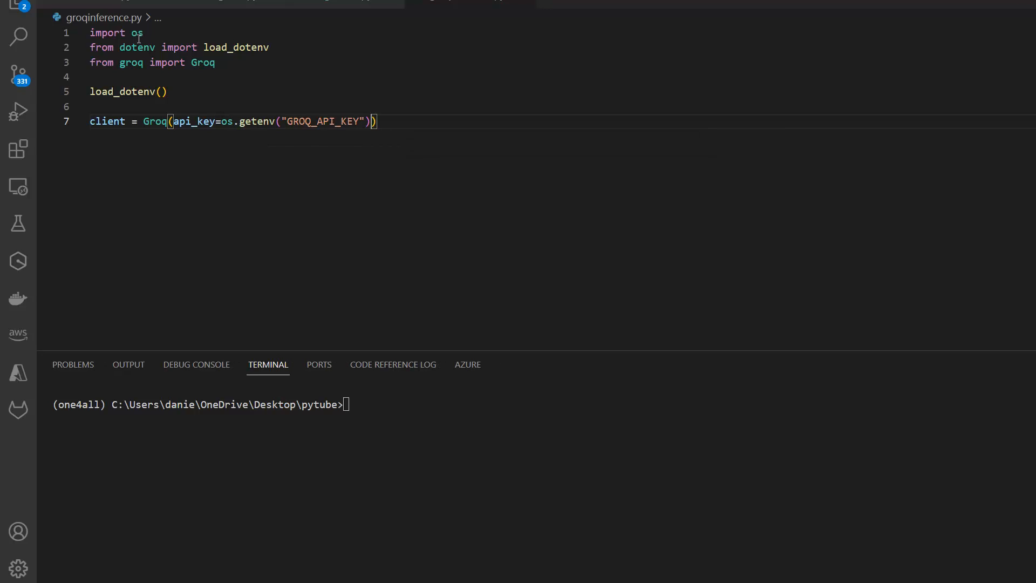
{"action": "mouse_move", "coordinate": [332, 121]}
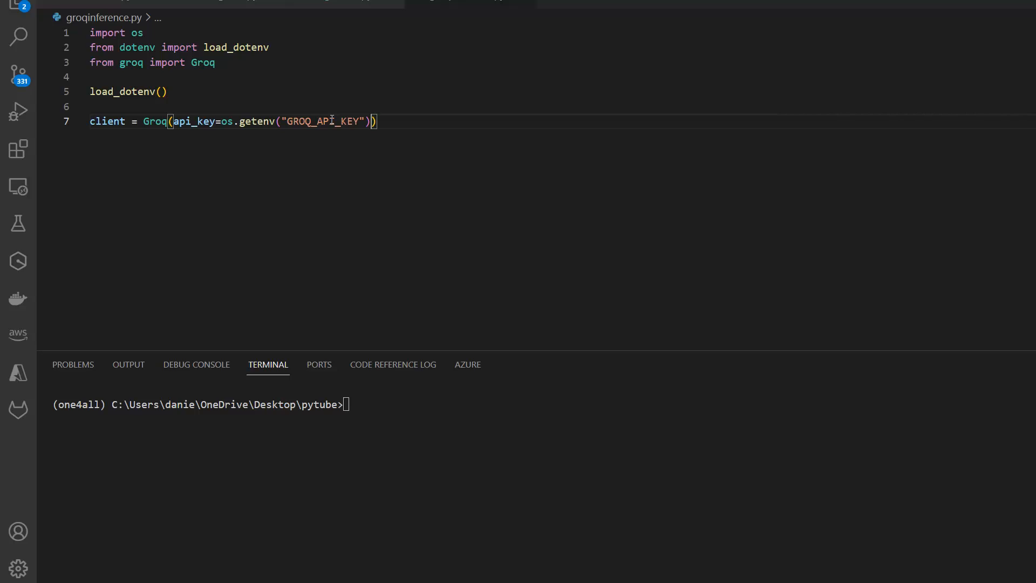
{"action": "mouse_move", "coordinate": [331, 82]}
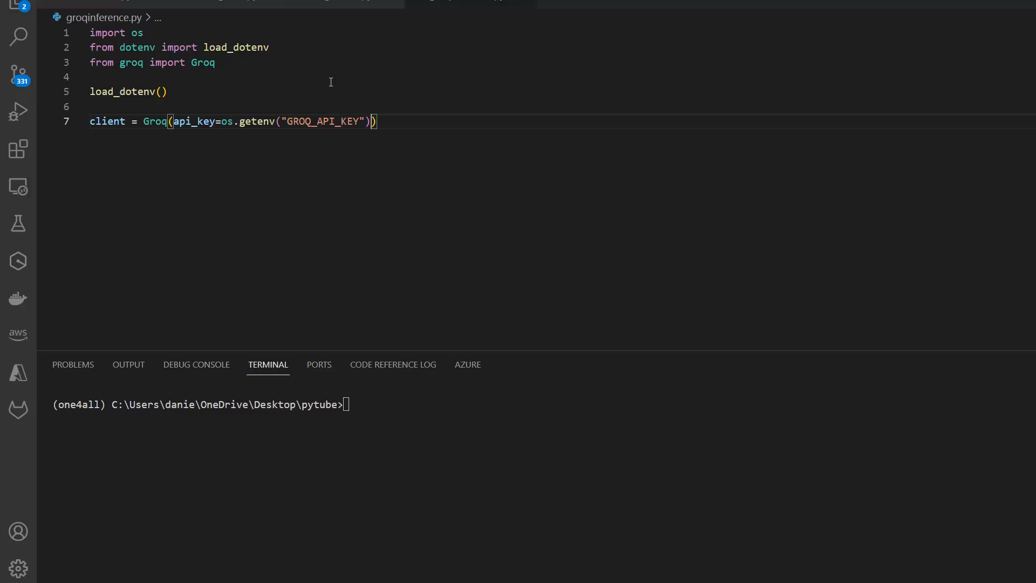
{"action": "mouse_move", "coordinate": [340, 140]}
{"action": "type", "text": "c"}
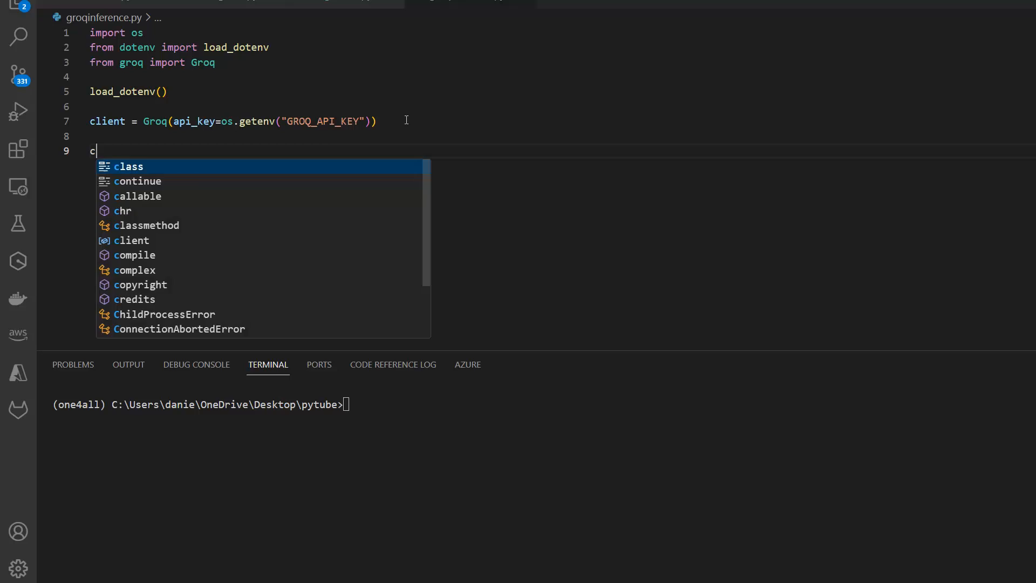
Step: Start a completion = client.chat.completions.create( call
{"action": "type", "text": "ompletion = client"}
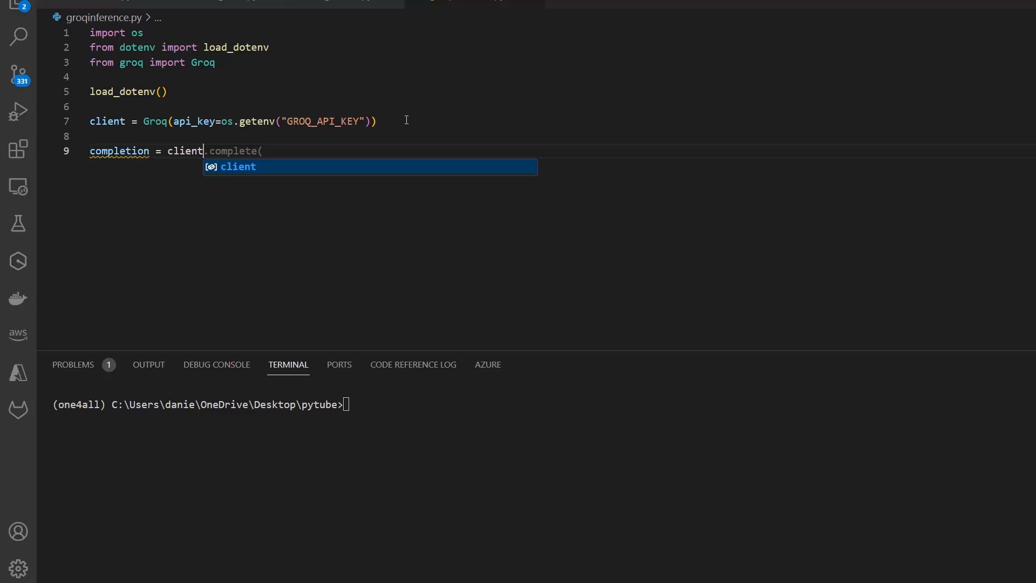
{"action": "type", "text": ".chat.com"}
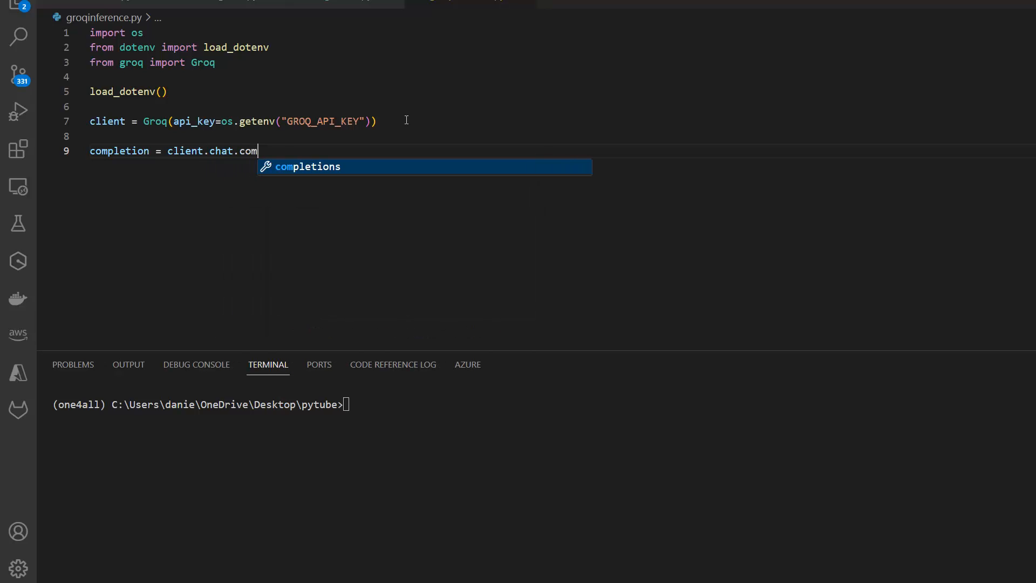
{"action": "type", "text": "pletions.create"}
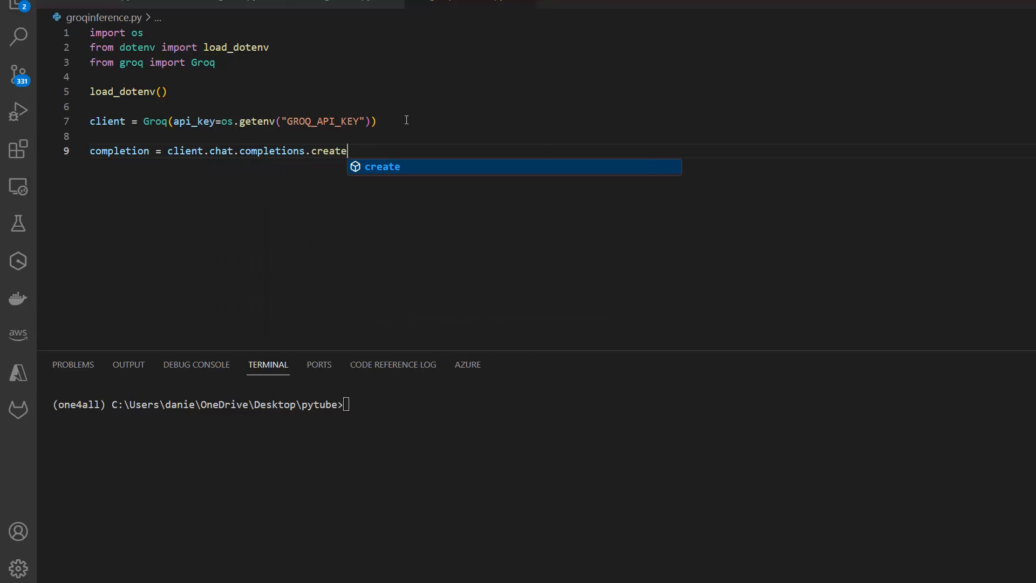
{"action": "type", "text": "("}
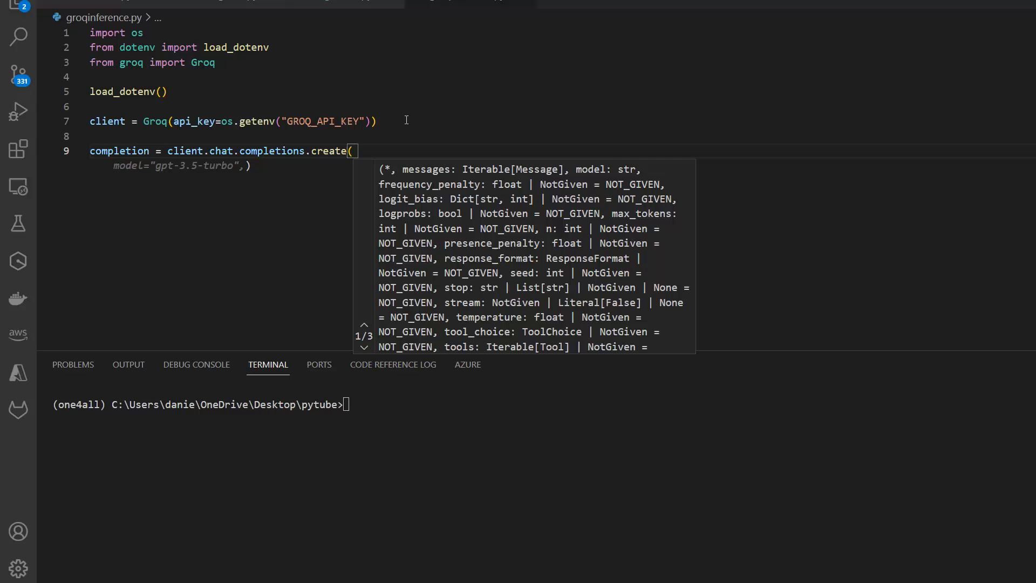
Step: Add the user message 'Explain how LLMs work in ELI5 terms' and begin a model argument
{"action": "type", "text": "messages=["}
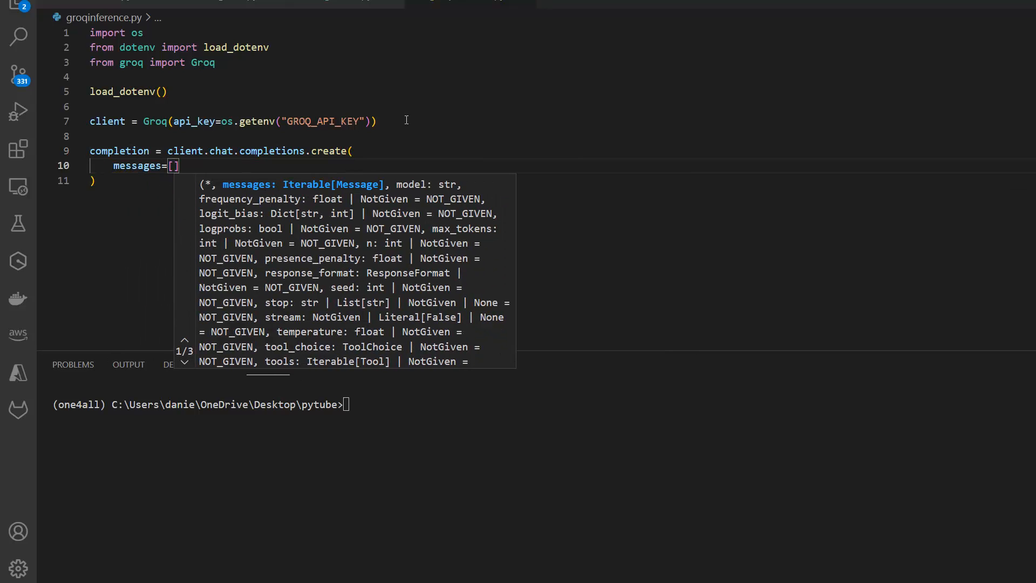
{"action": "type", "text": "{'rol'"}
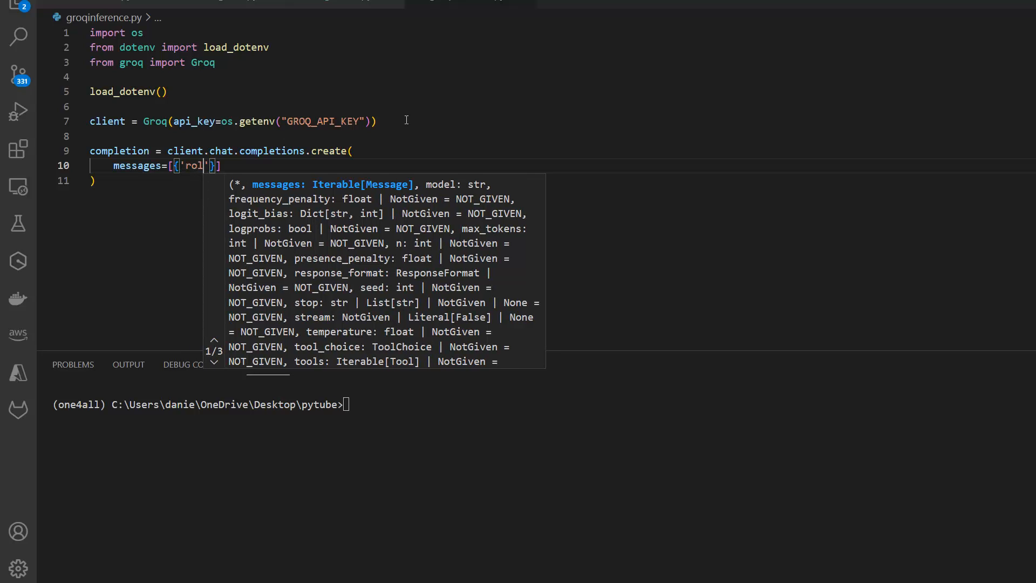
{"action": "type", "text": "e"}
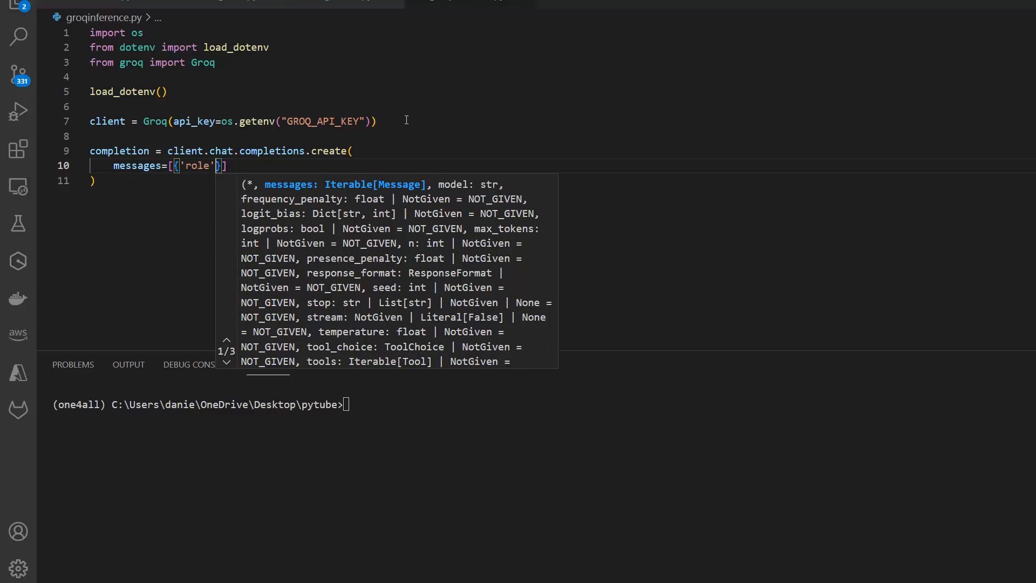
{"action": "type", "text": ":'user',"}
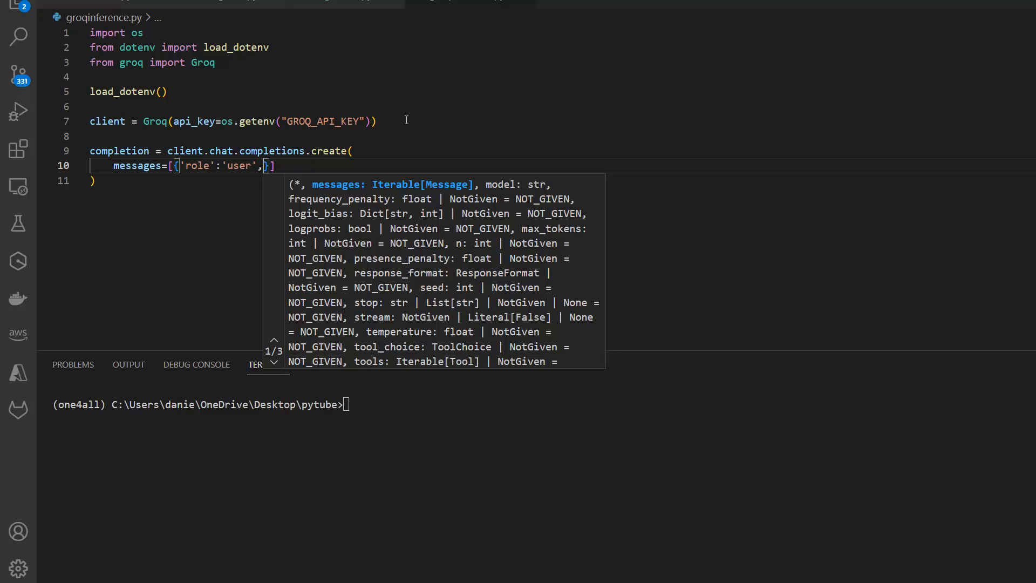
{"action": "type", "text": "'content':"}
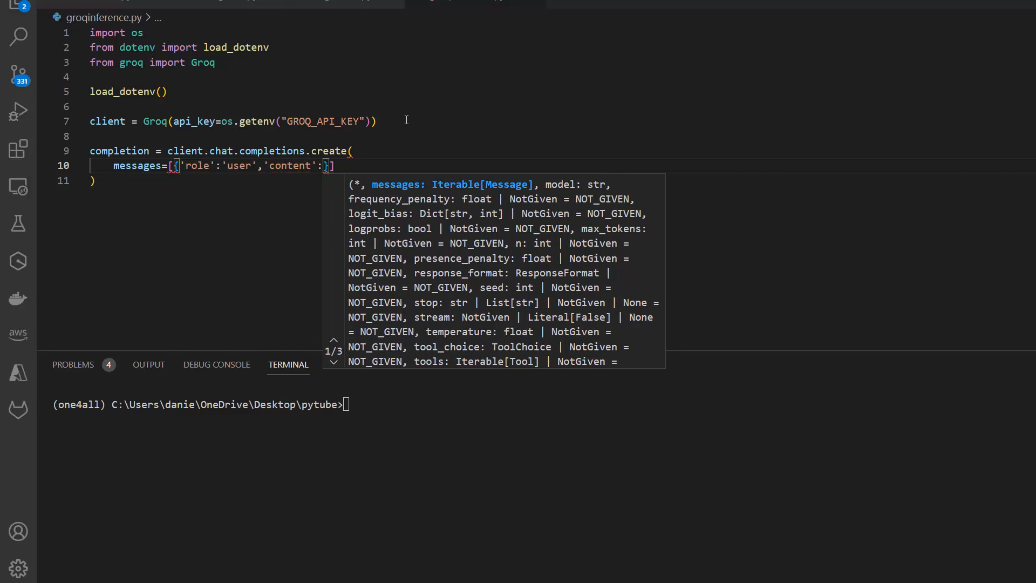
{"action": "type", "text": "Explain h"}
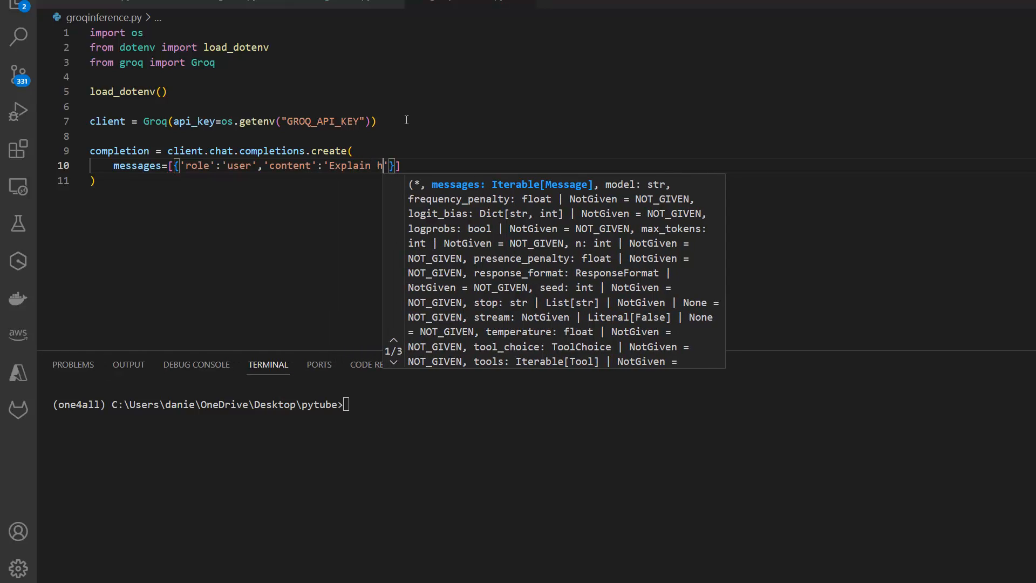
{"action": "type", "text": "ow LLMs"}
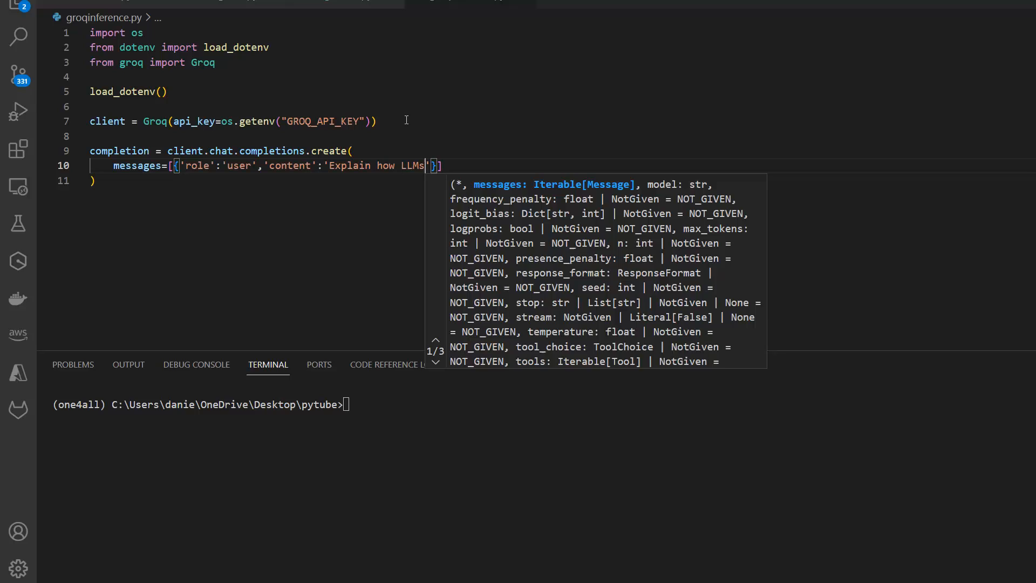
{"action": "type", "text": "work in ELI5 terms"}
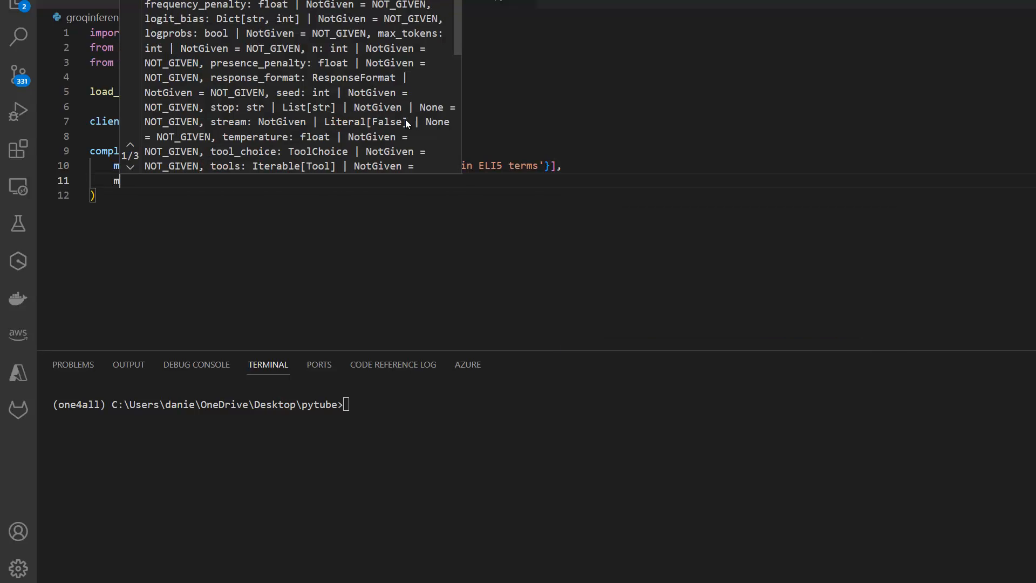
{"action": "type", "text": "model='gpt-3.5-turbo',"}
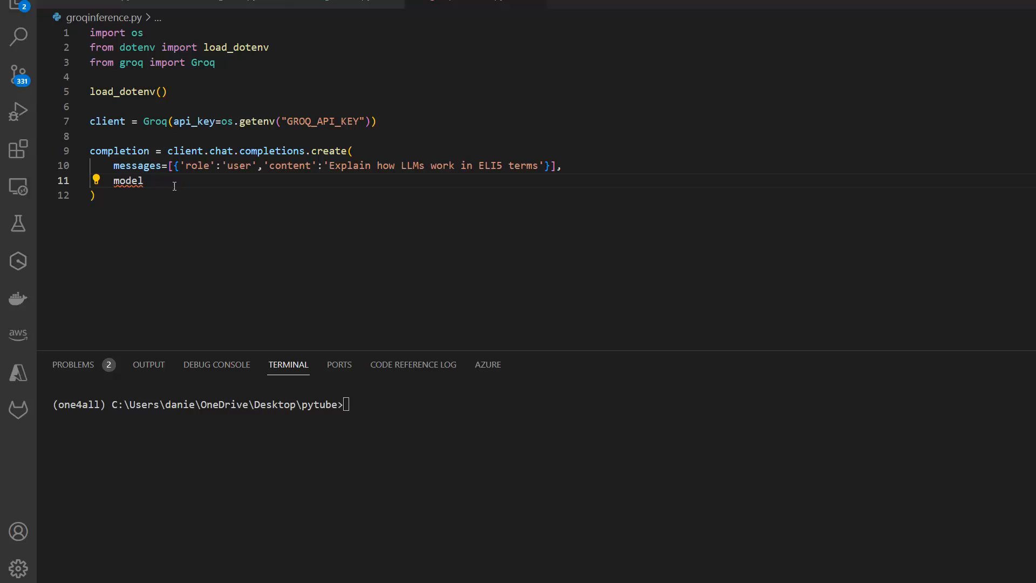
Step: Set model="mixtral-8x7b-32768", close the call, and add a new line below
{"action": "type", "text": "=\"mixtral-8x7b-32768\","}
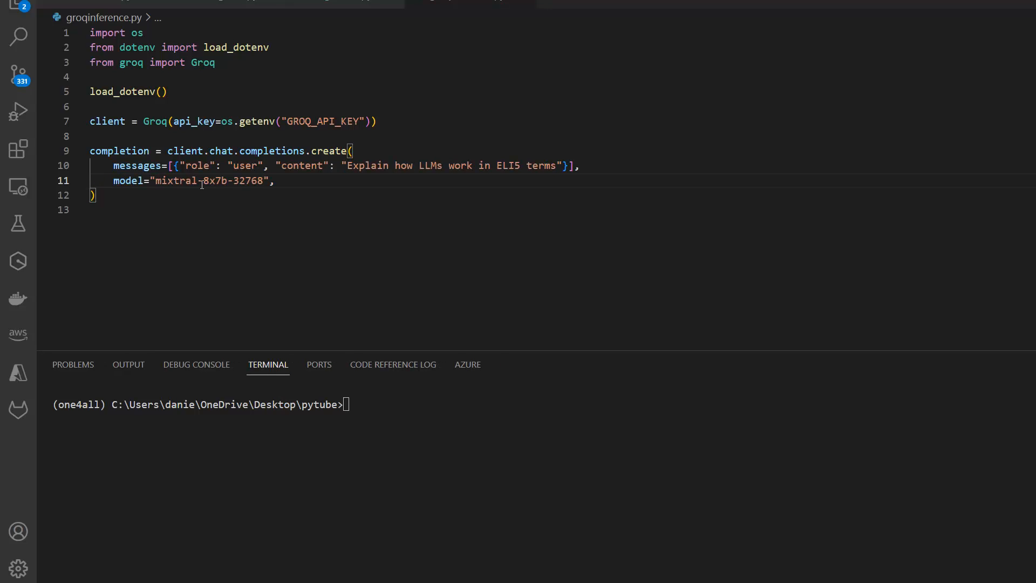
{"action": "mouse_move", "coordinate": [446, 218]}
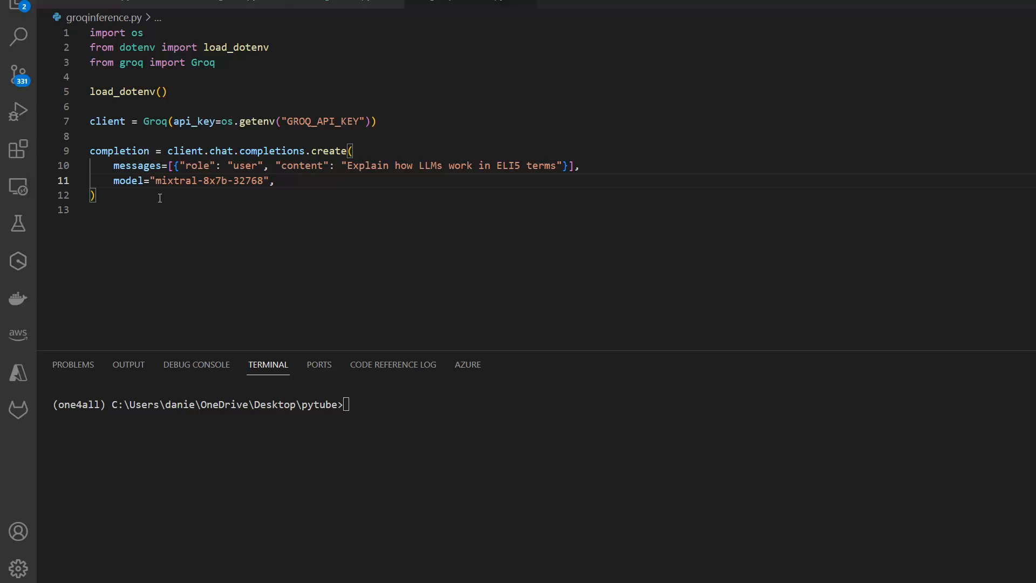
{"action": "key", "text": "Enter"}
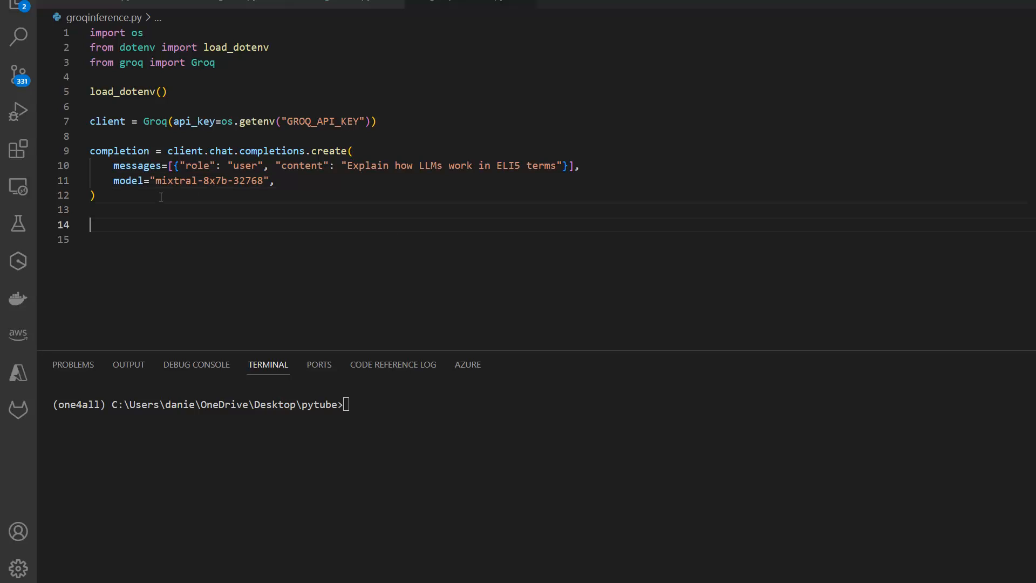
Step: Assign completion.choices[0].message.content to result and add print(result)
{"action": "type", "text": "result = completion.choices[0].message"}
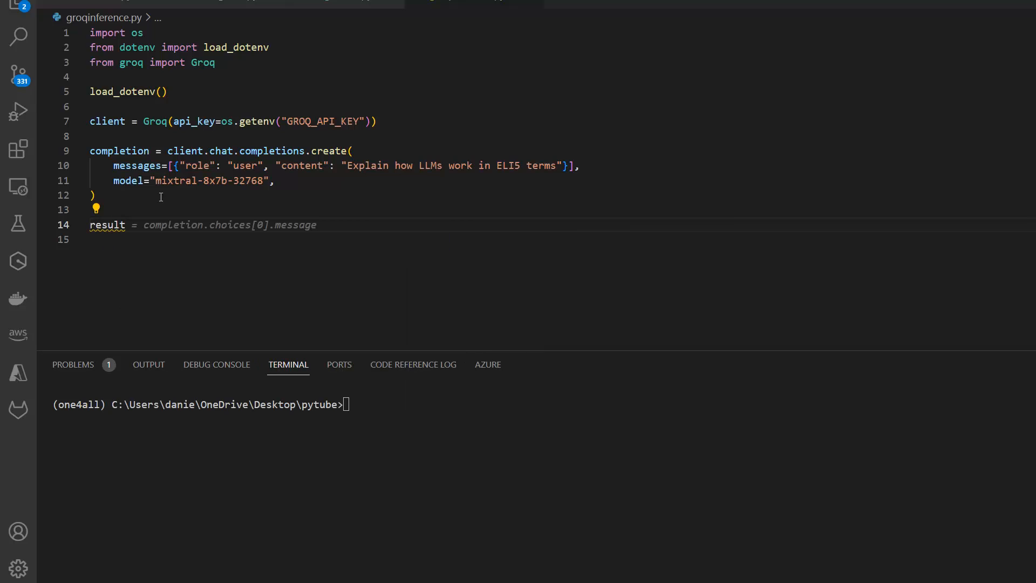
{"action": "type", "text": "com"}
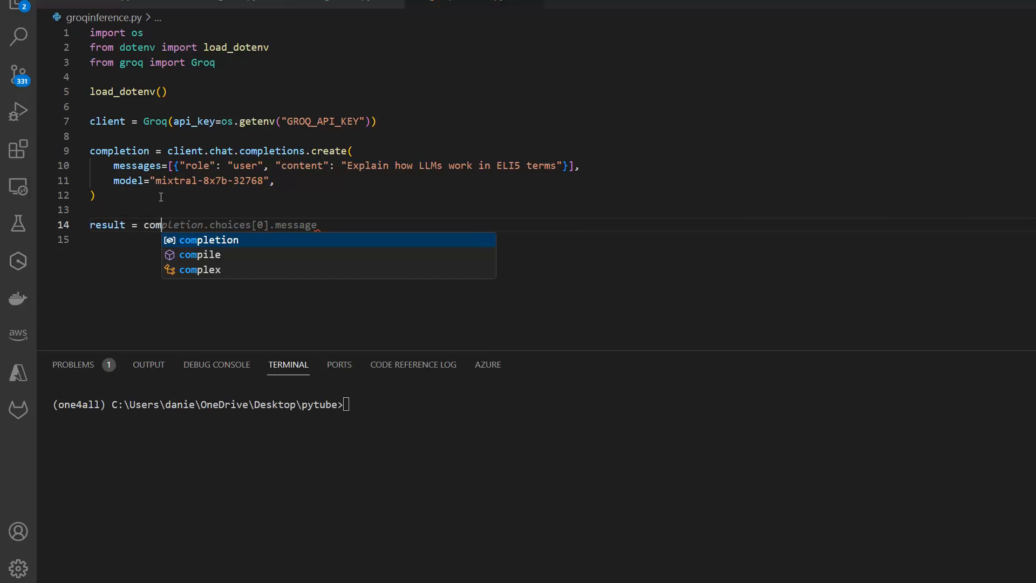
{"action": "key", "text": "Tab"}
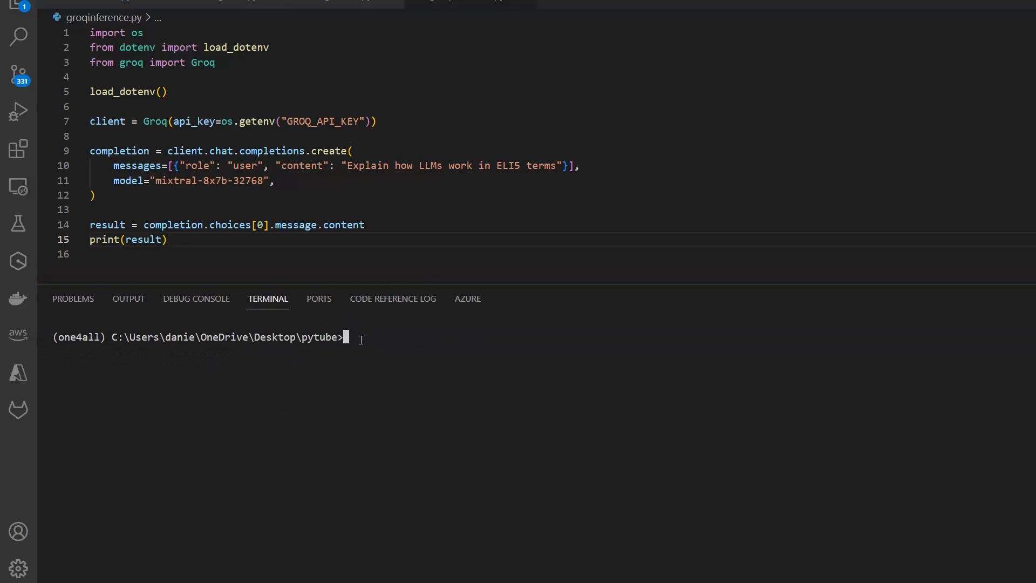
Step: Run python groqinference.py in the integrated terminal
{"action": "type", "text": "python"}
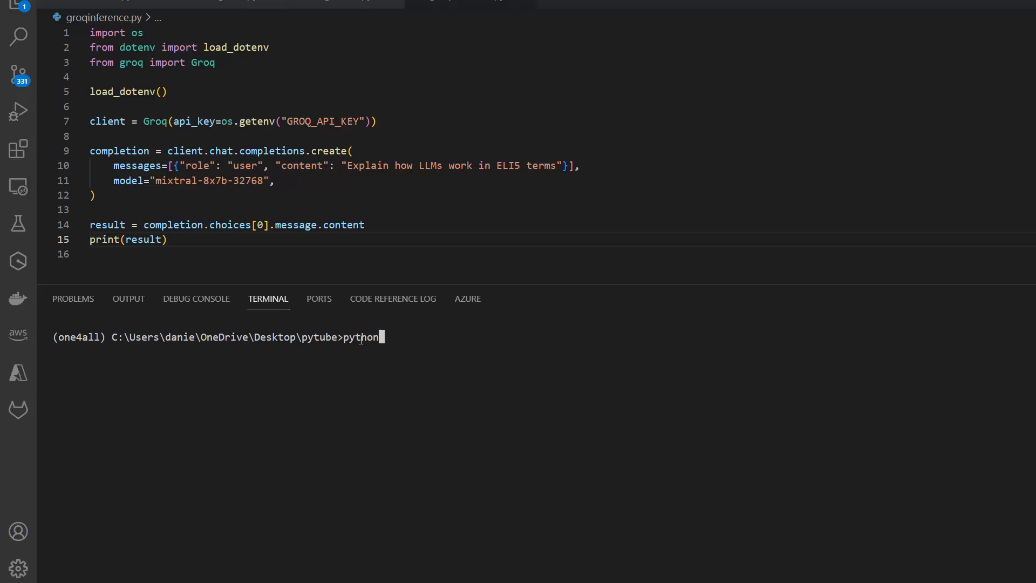
{"action": "type", "text": "grqinf"}
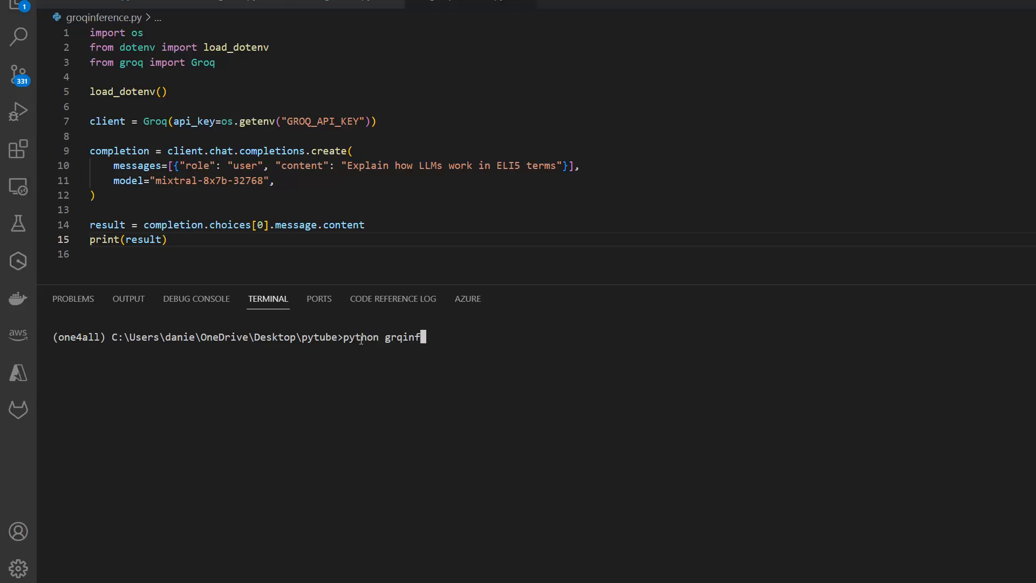
{"action": "type", "text": "erence."}
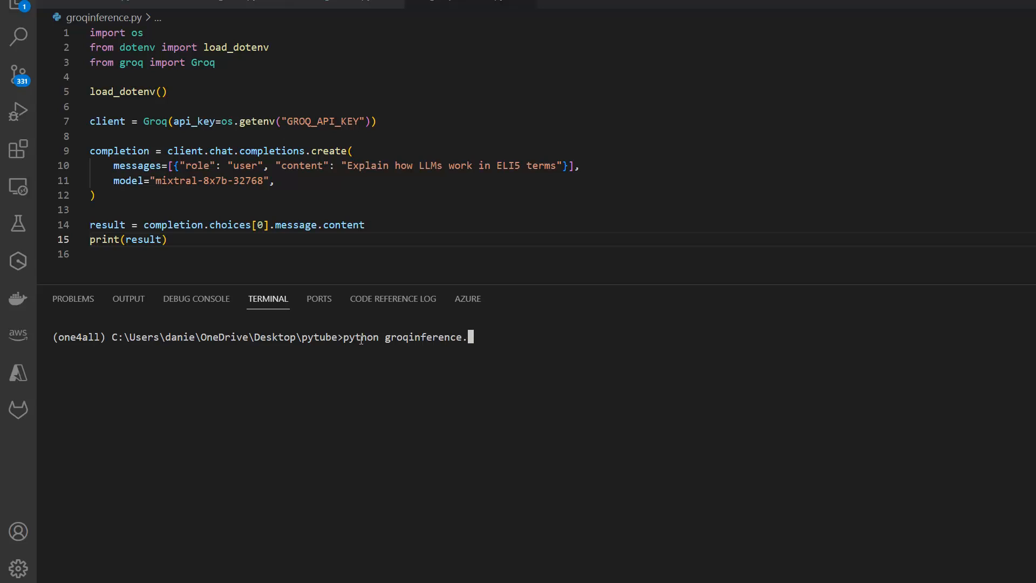
{"action": "type", "text": "py"}
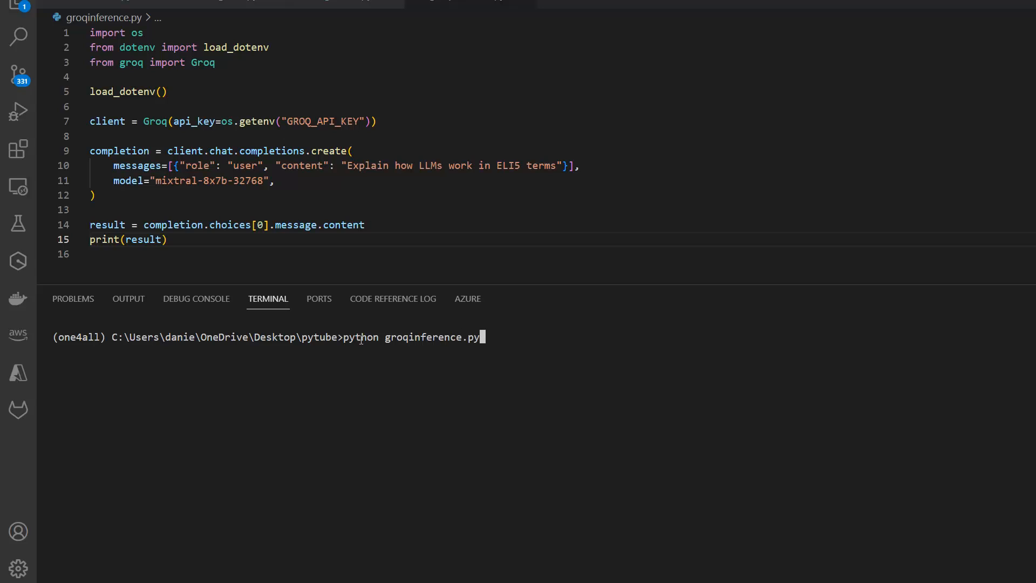
{"action": "key", "text": "Enter"}
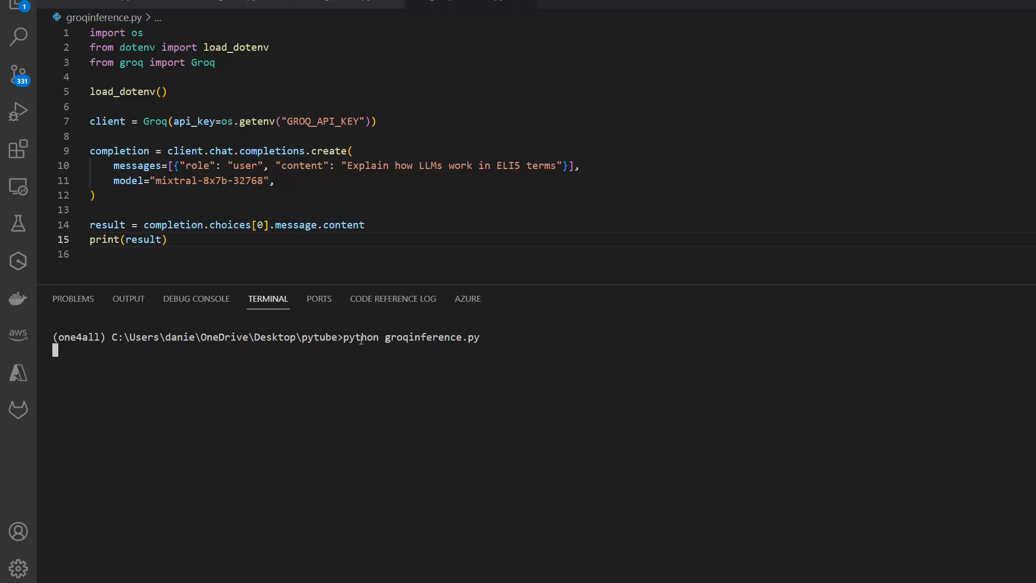
Step: Let the script finish and show the ELI5 explanation of LLMs in the terminal
{"action": "key", "text": "Enter"}
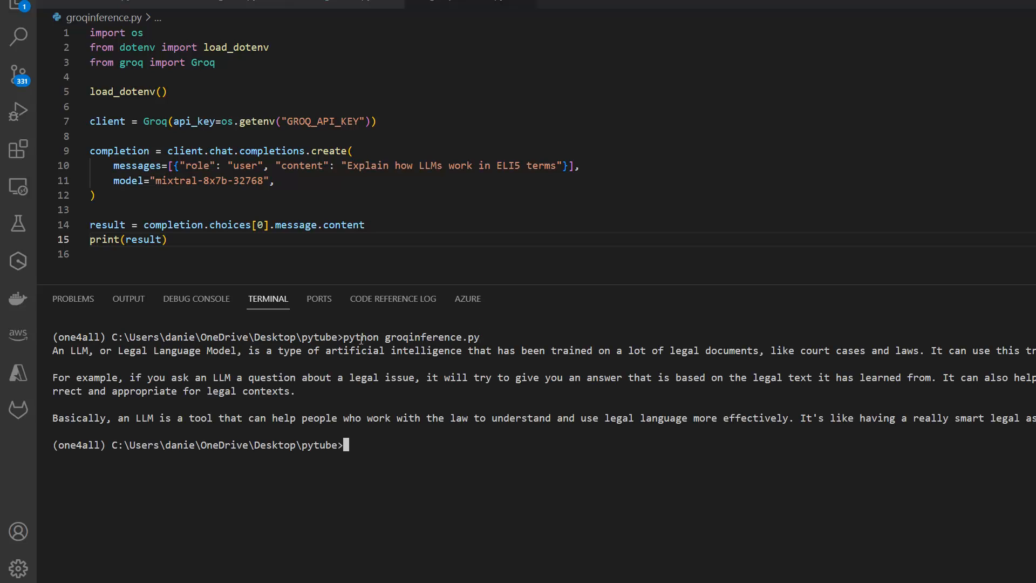
{"action": "mouse_move", "coordinate": [209, 288]}
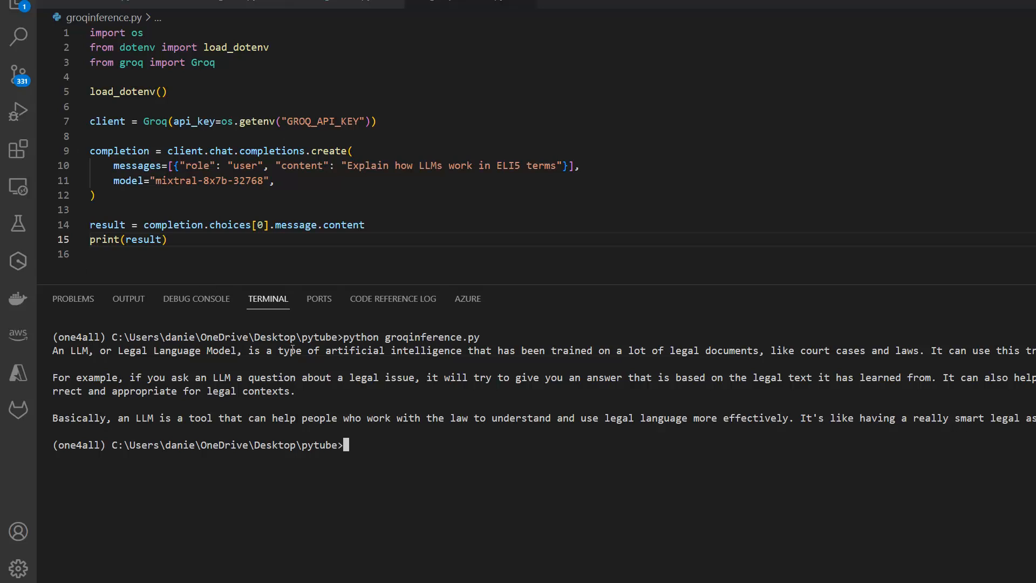
{"action": "mouse_move", "coordinate": [579, 364]}
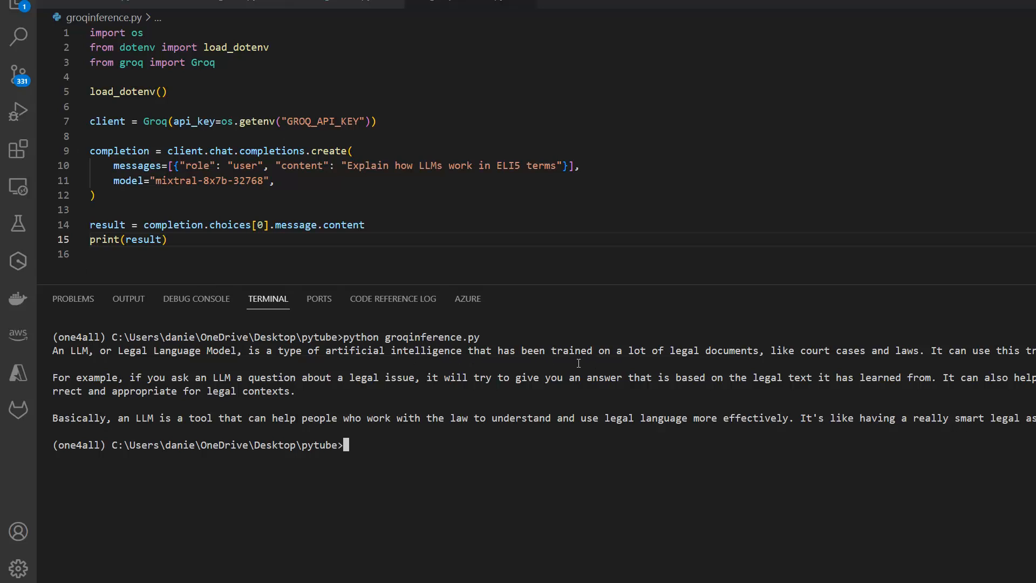
{"action": "mouse_move", "coordinate": [931, 335]}
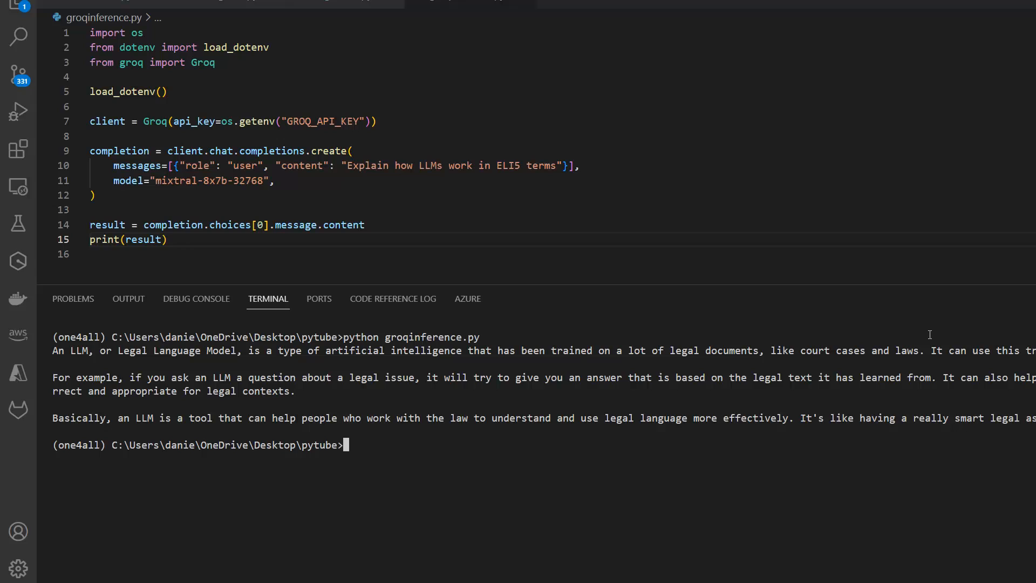